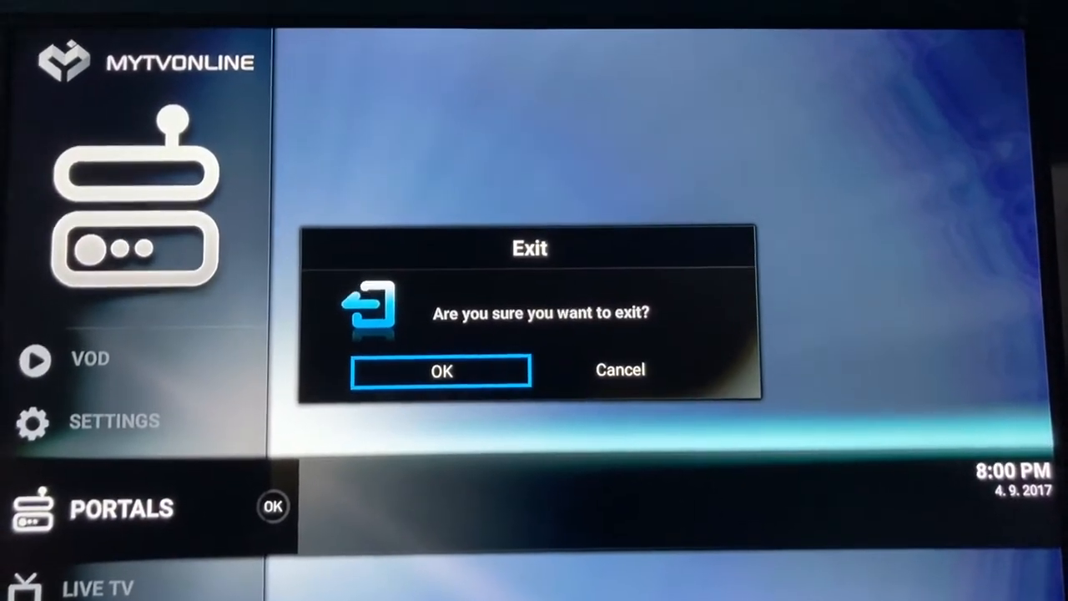
Confirm exiting MyTVOnline, then switch Wi-Fi on under the box's Settings > Wi-Fi.
left_click(440, 371)
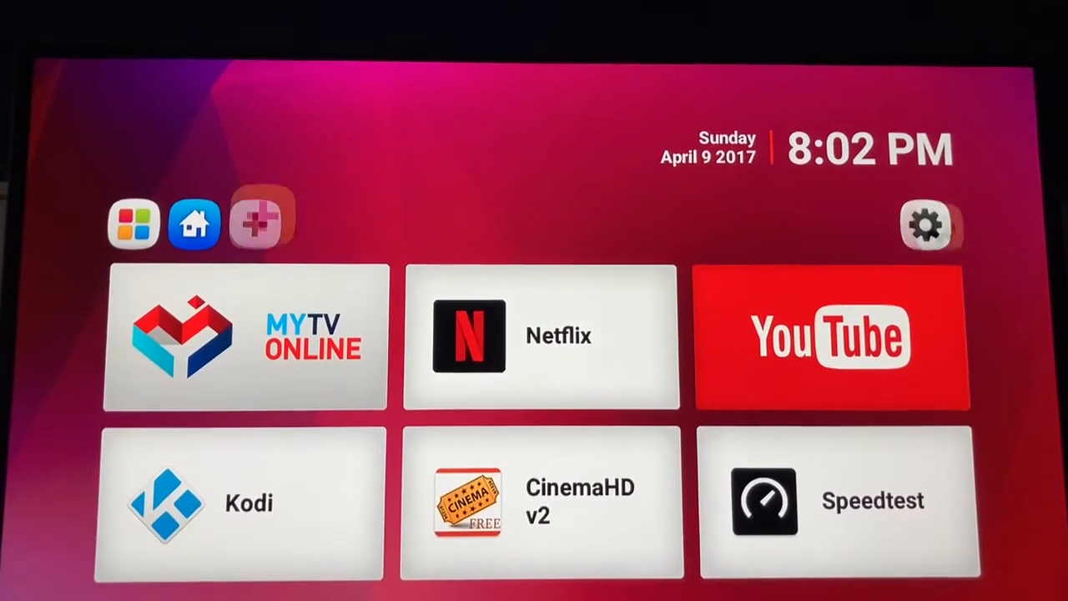
left_click(928, 222)
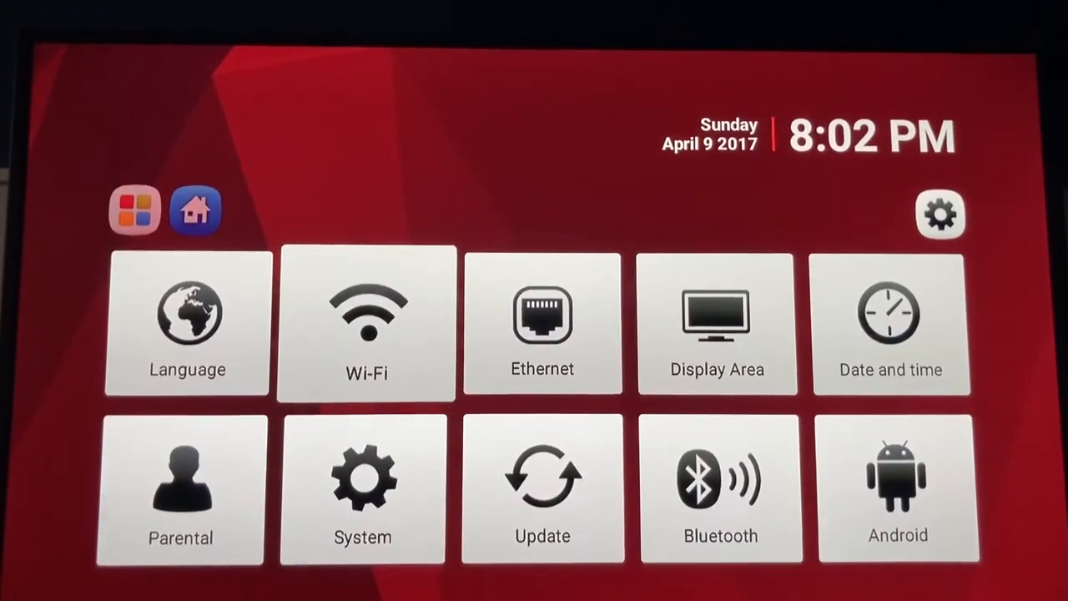
left_click(365, 323)
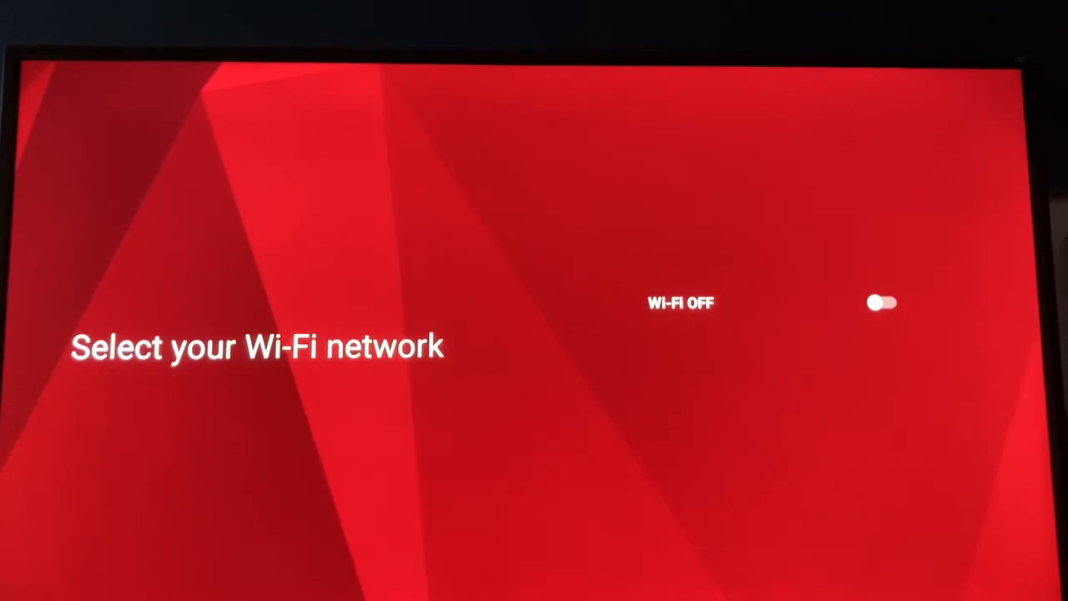
left_click(882, 297)
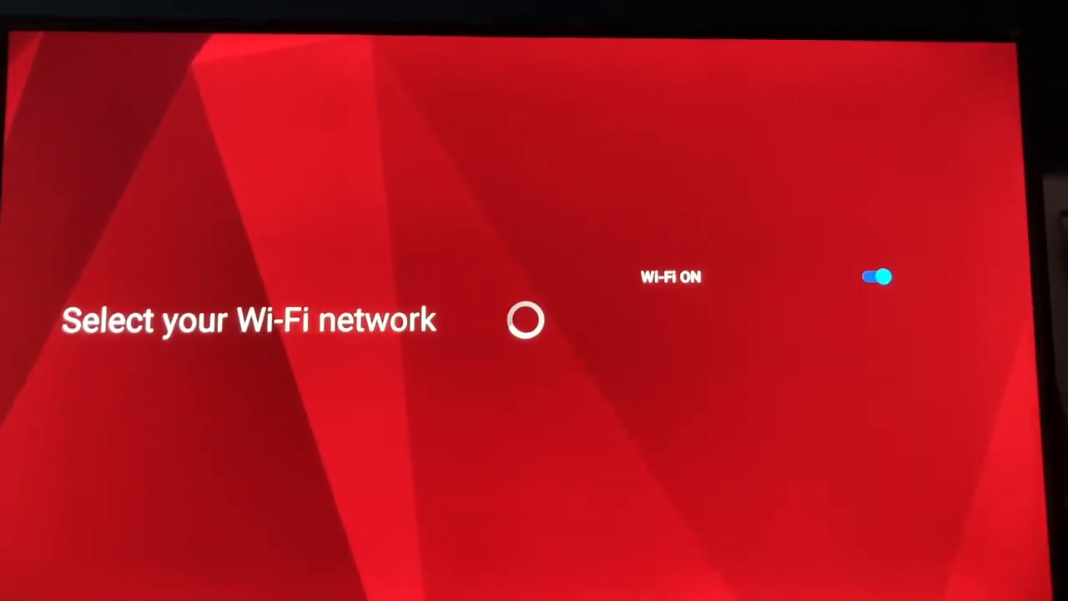